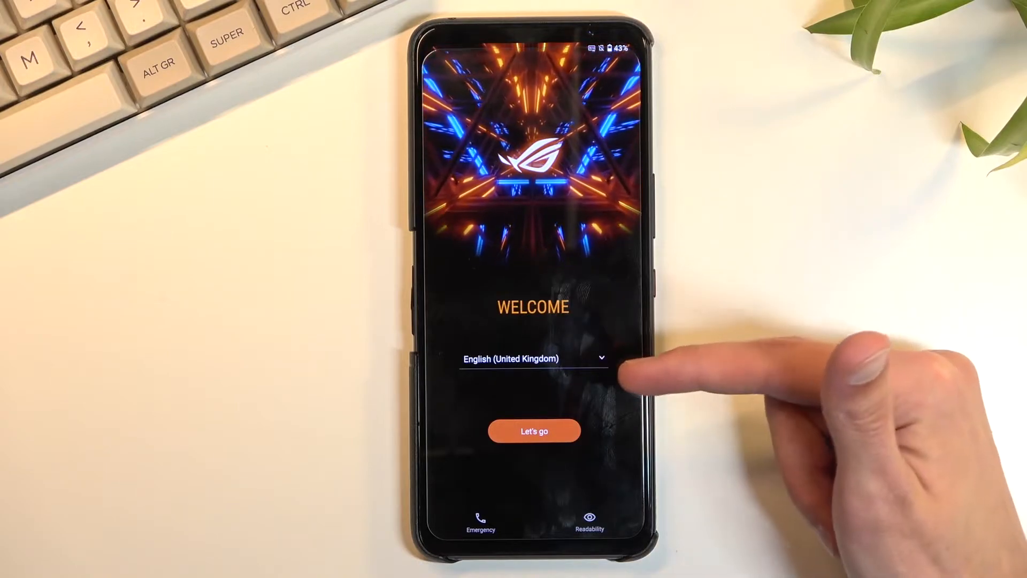
- Keep English (United Kingdom) from the language list and start setup with Let's go
click(532, 358)
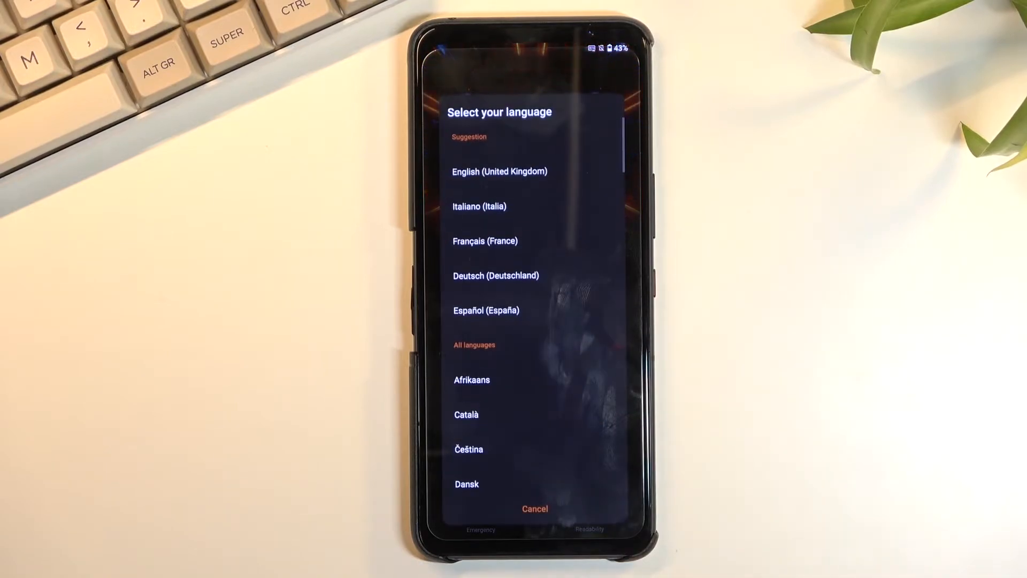
click(499, 171)
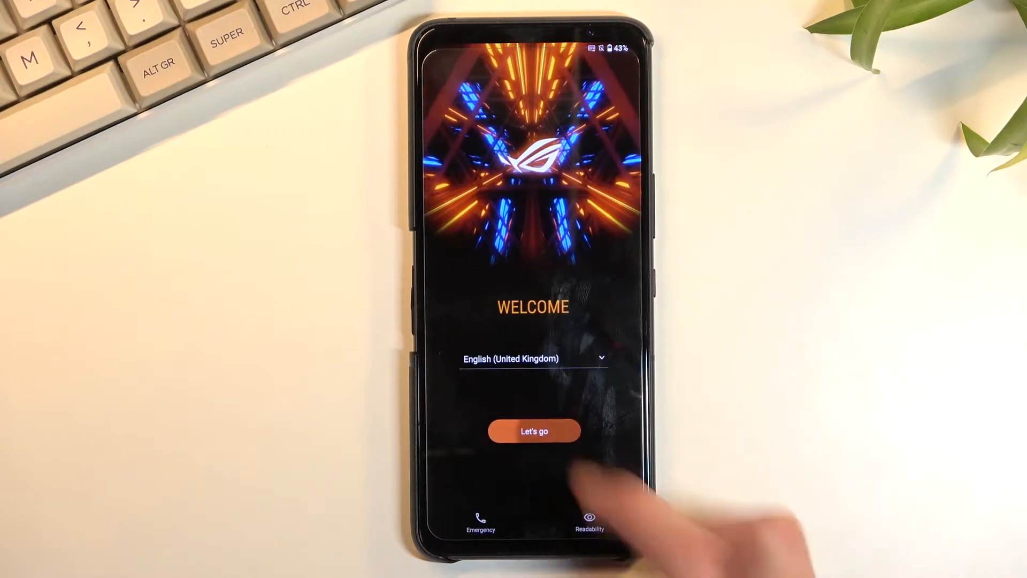
click(533, 431)
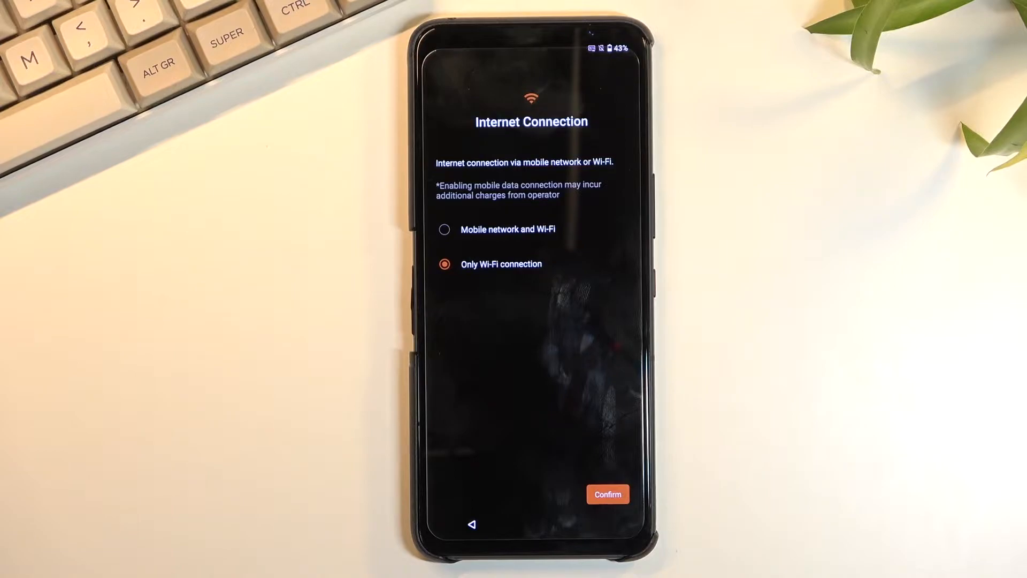
- Confirm Only Wi-Fi connection and continue past the Wi-Fi network list
click(610, 494)
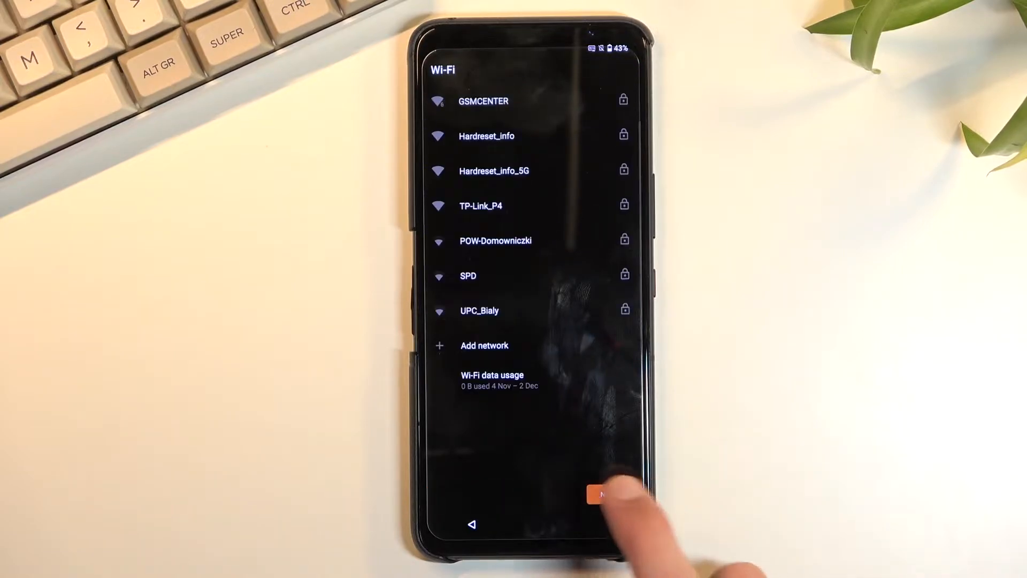
click(601, 496)
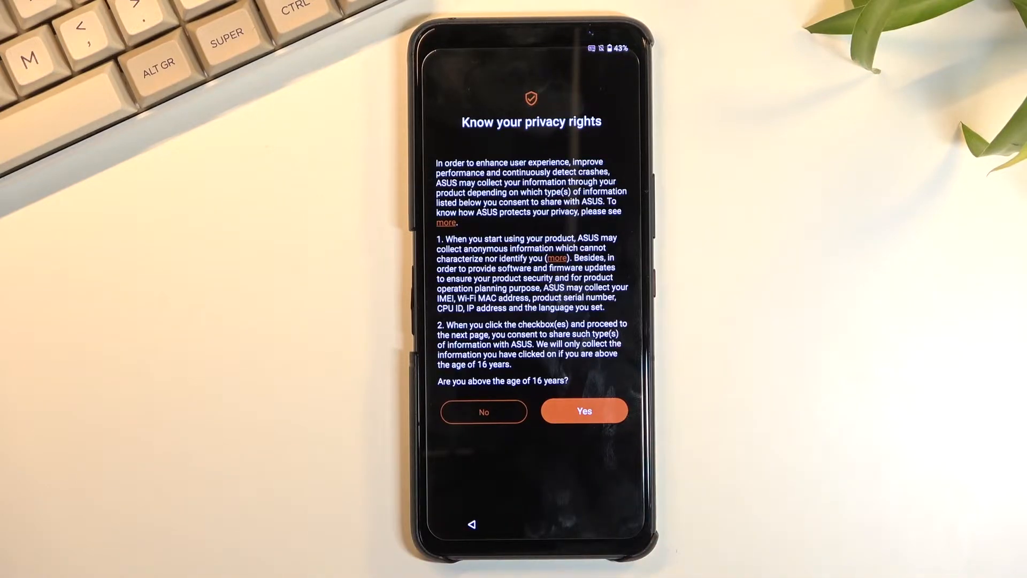
- Answer Yes to being above age 16 on the privacy rights notice
click(482, 411)
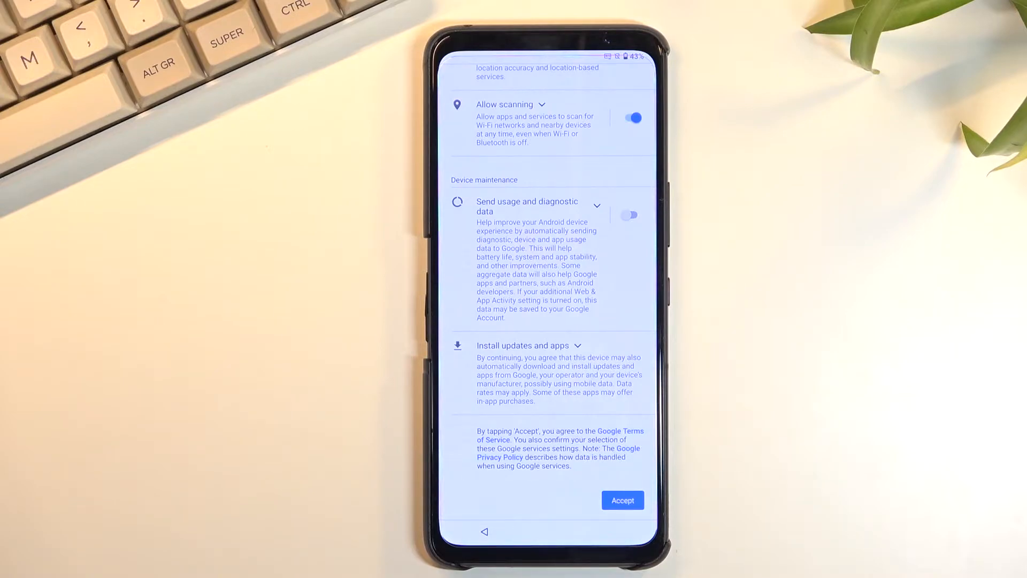
- Accept the Google services settings with scanning allowed and diagnostics off
click(623, 501)
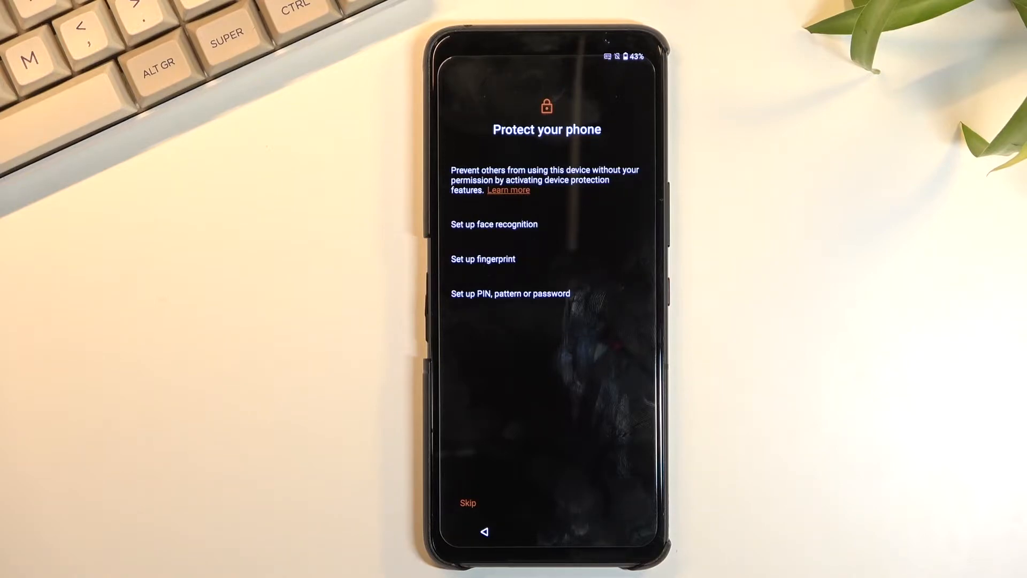
- Skip face, fingerprint and PIN protection on Protect your phone
click(510, 293)
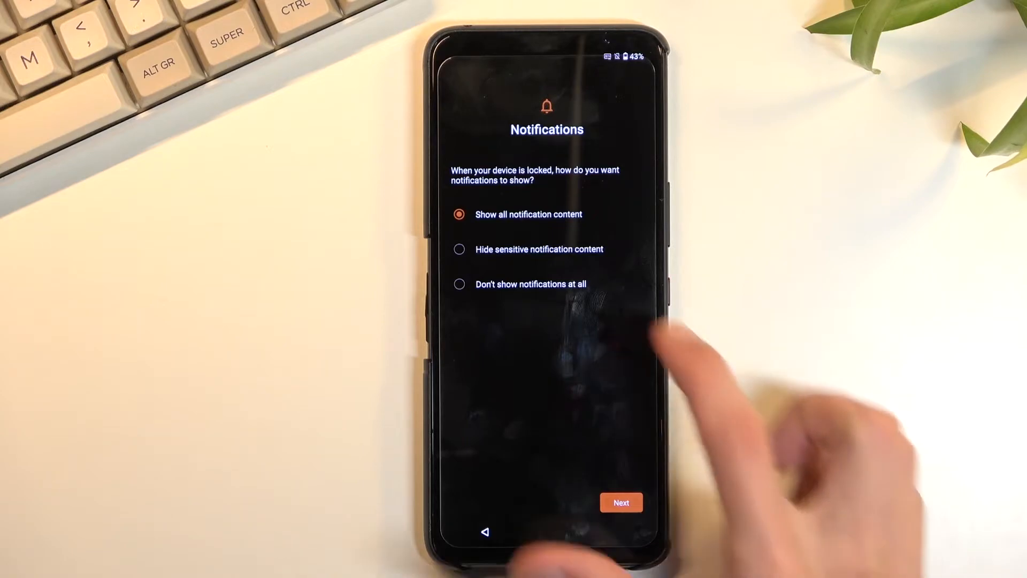
- Choose 'Don't show notifications at all' and continue past the screen lock confirmation
click(459, 283)
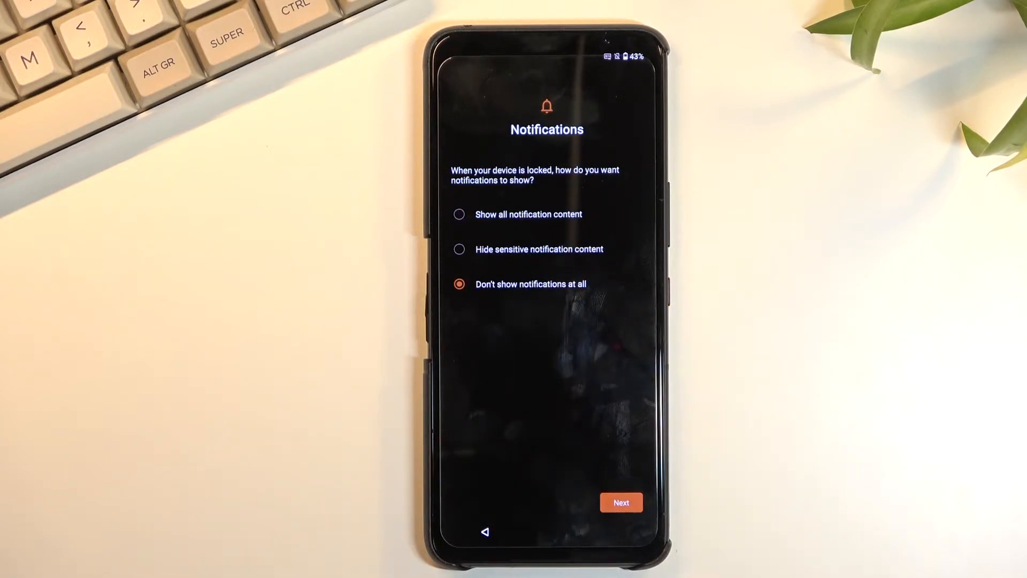
click(622, 503)
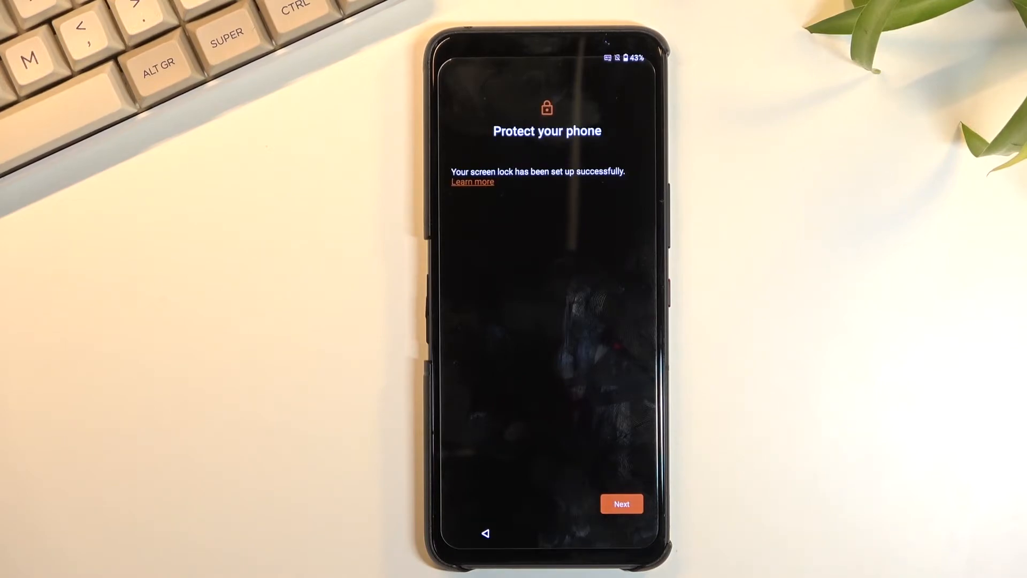
click(621, 503)
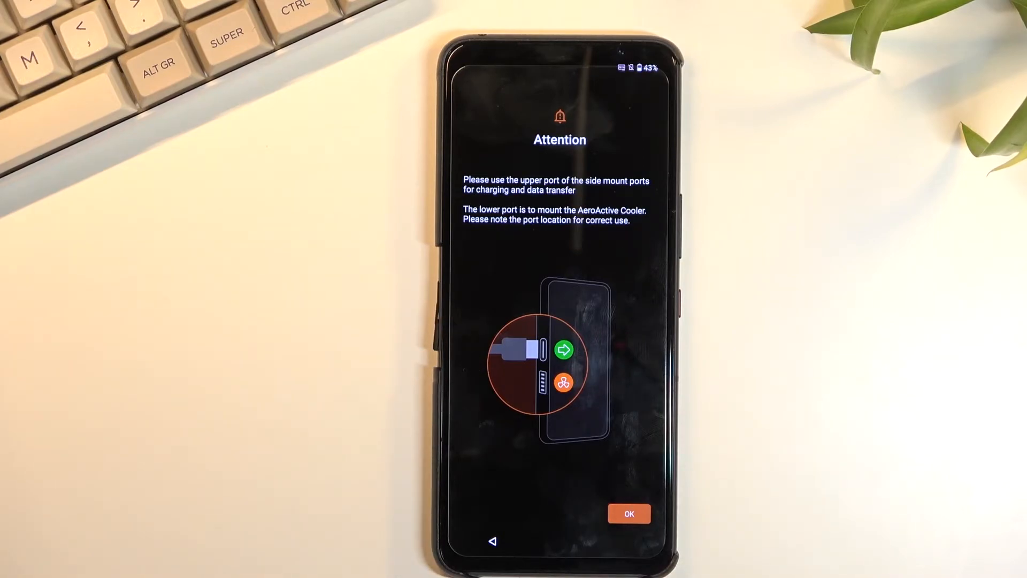
- Acknowledge the side-port Attention notice and begin AirTriggers squeeze calibration
click(630, 514)
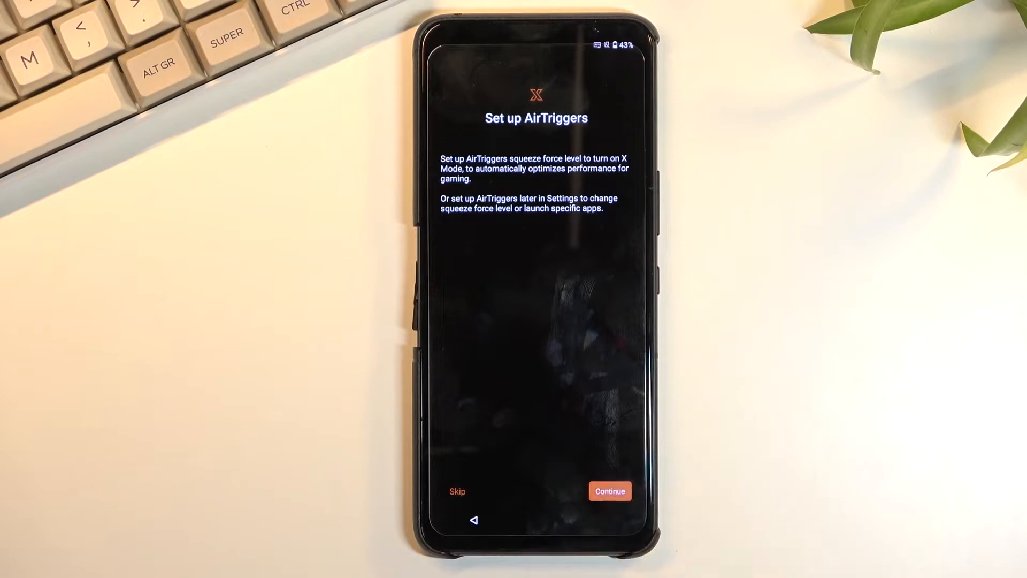
click(610, 490)
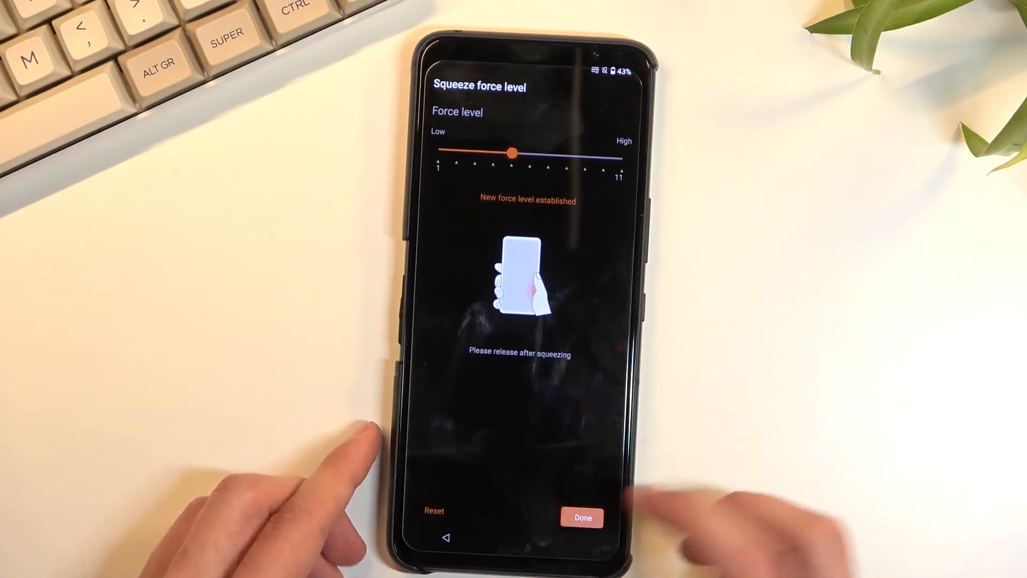
click(584, 515)
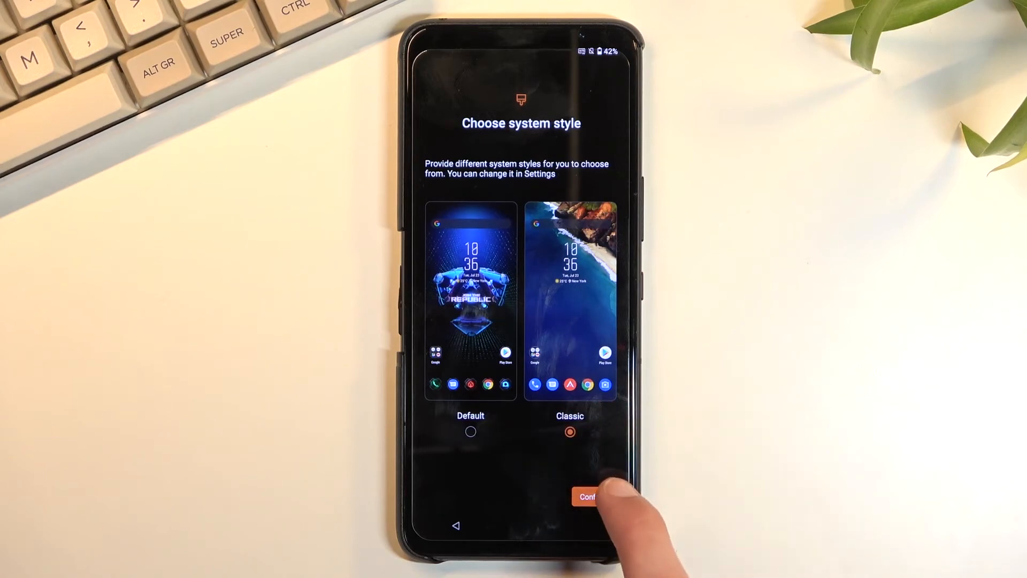
- Confirm Classic system style, keep Dark theme and finish to the ROG welcome screen
click(594, 496)
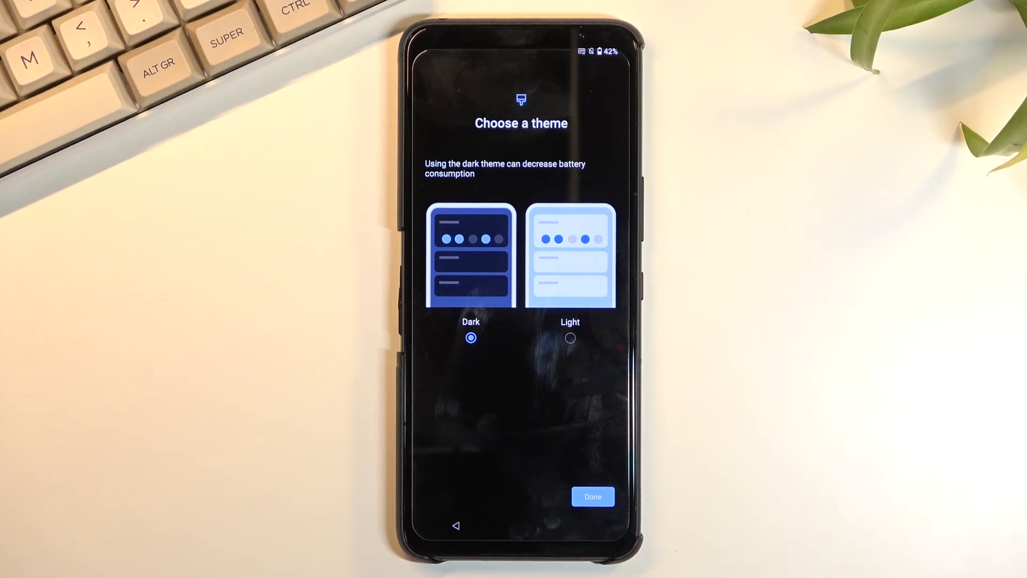
click(593, 496)
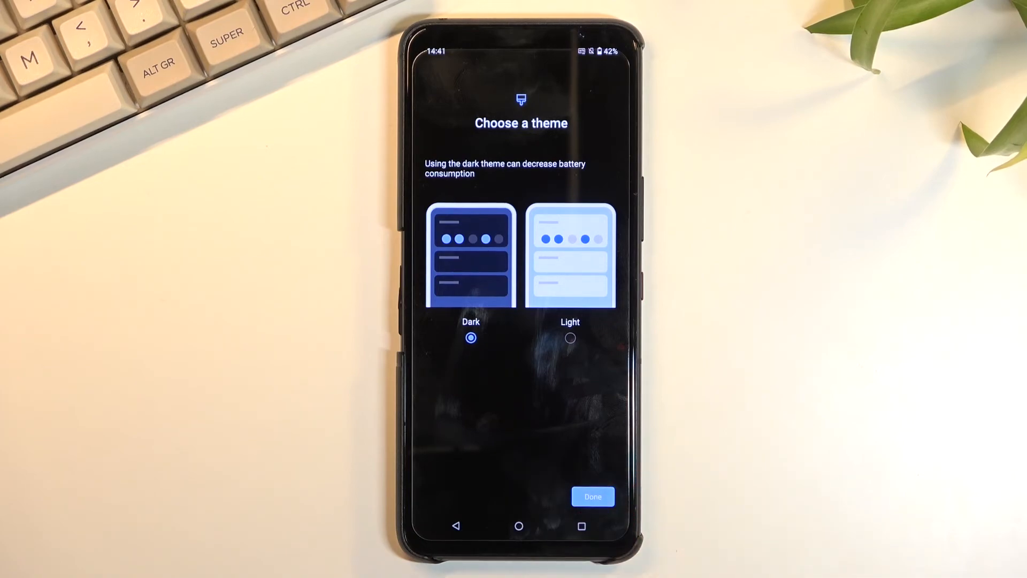
click(592, 496)
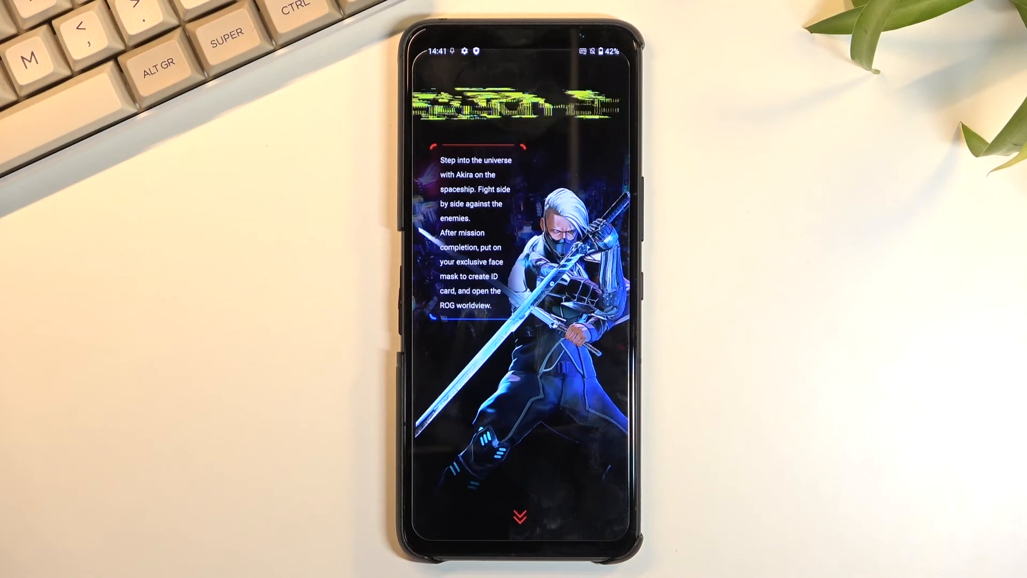